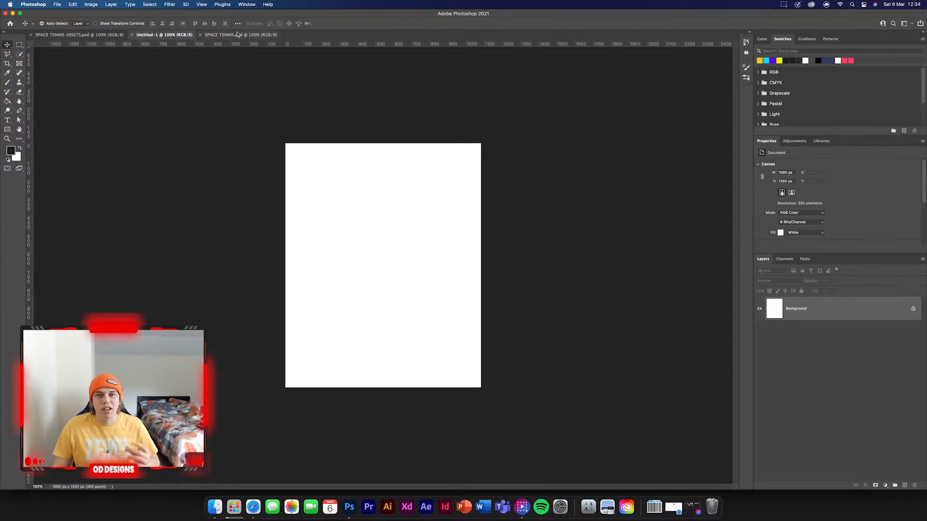
View the finished poster, then hide the DELETE ME text layer in the SPACE TENNIS ASSETS file
click(231, 35)
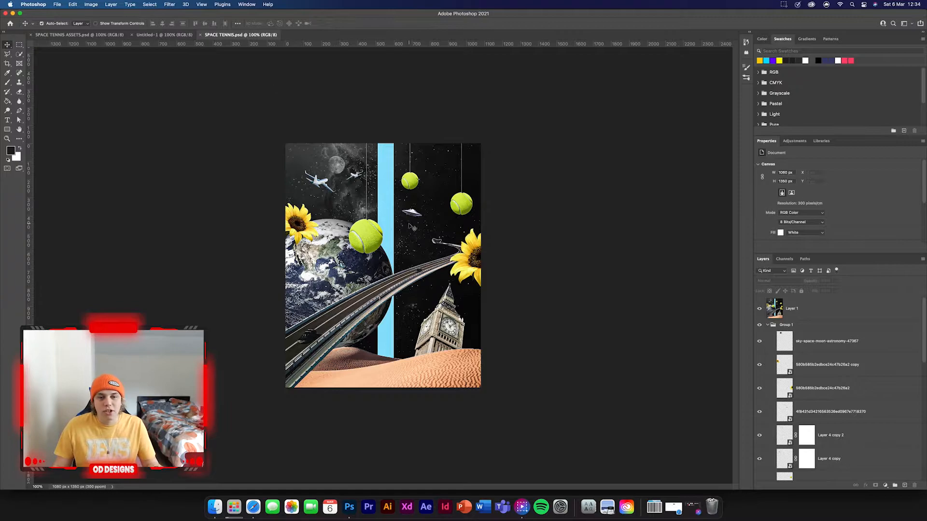
click(64, 35)
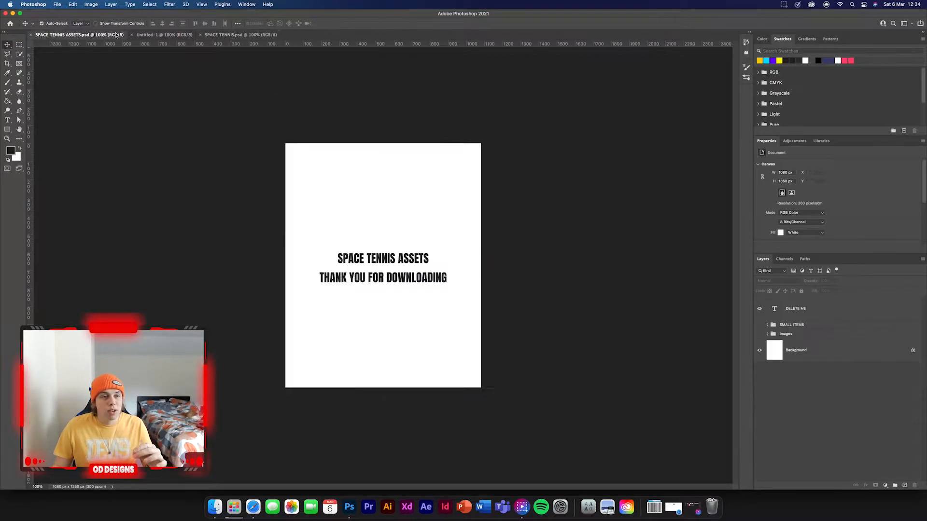
mouse_move(443, 247)
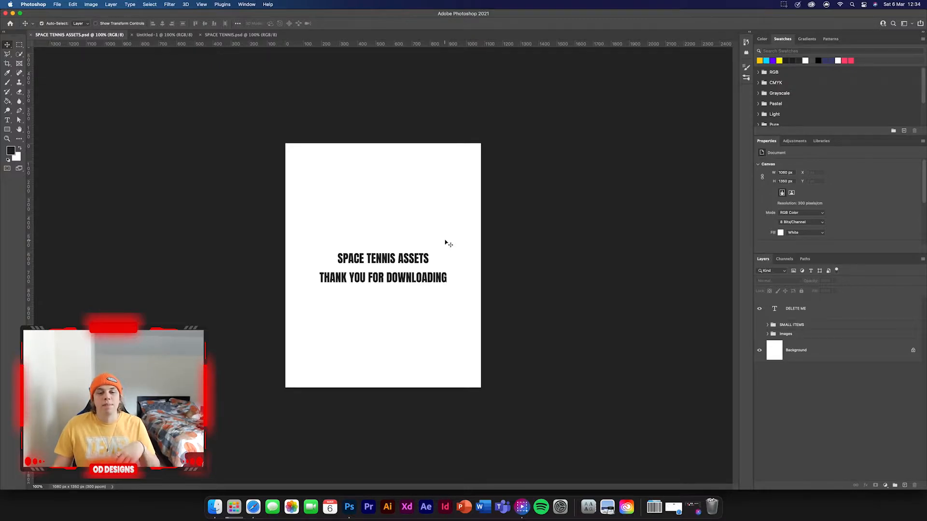
click(796, 309)
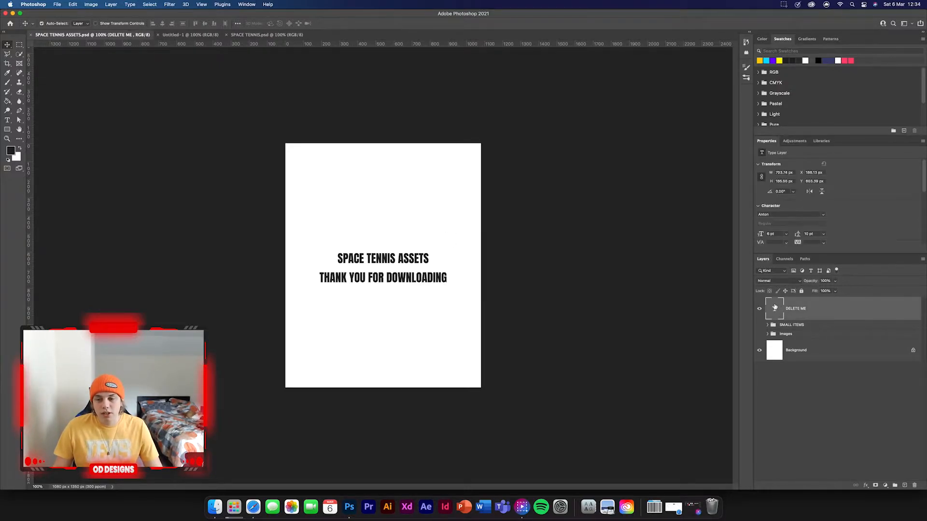
click(760, 309)
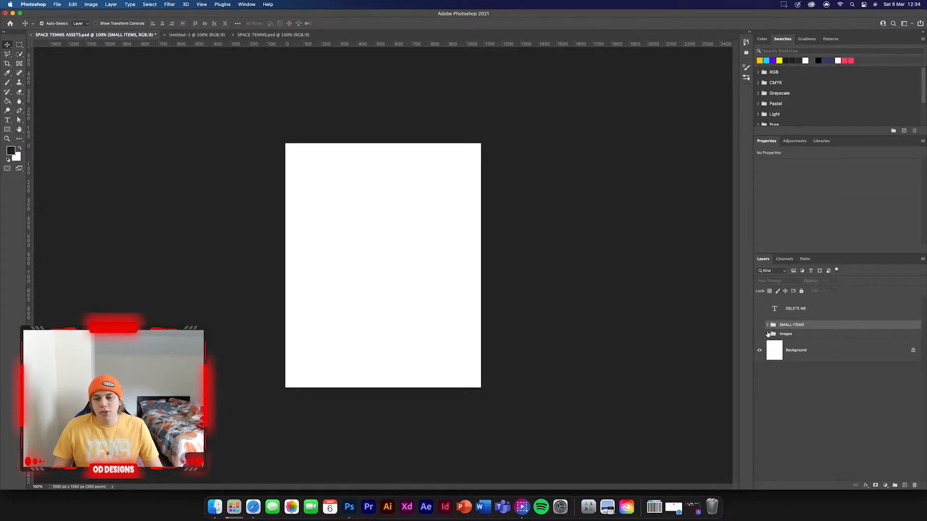
Copy the space photo from the Images group into Untitled-1 as the backdrop and return to the assets file
click(767, 334)
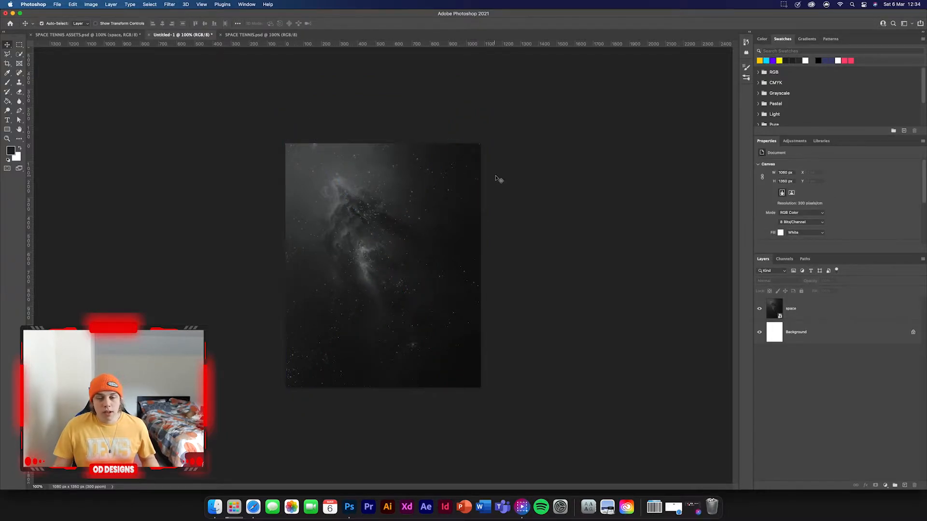
click(251, 35)
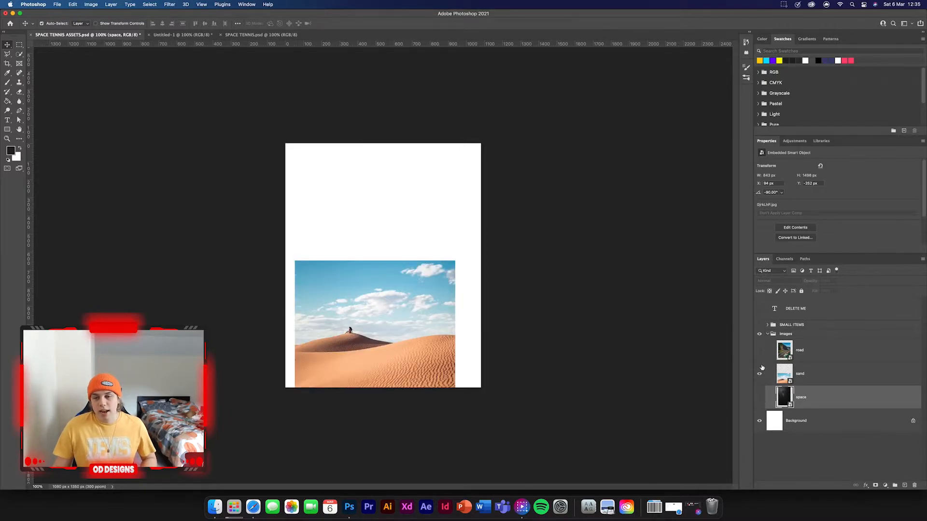
Bring the sand and road photos into the poster and select the sand layer for sky selection
click(800, 350)
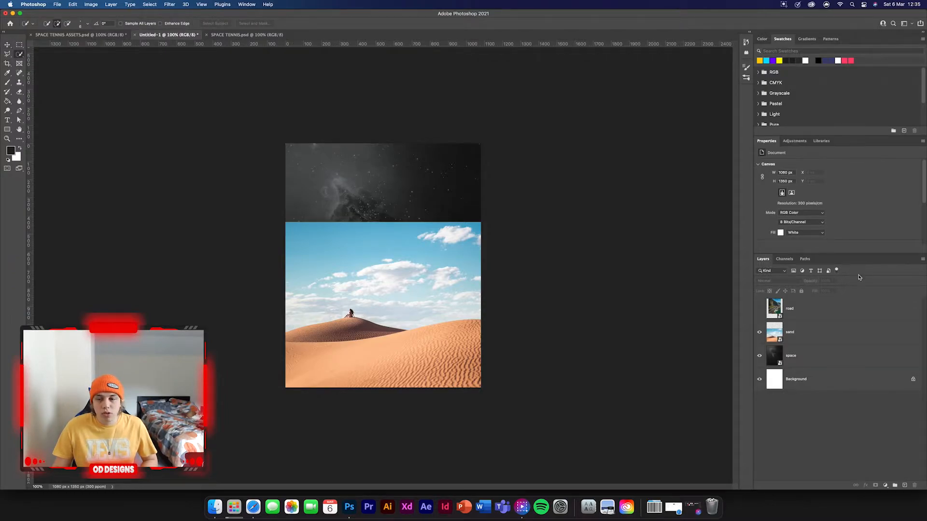
click(808, 333)
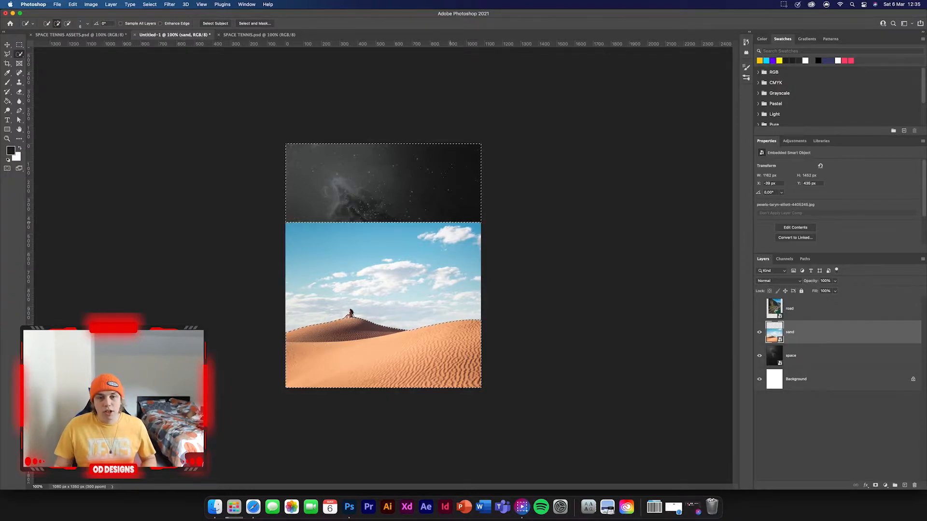
Refine the sky selection along the dune ridge into a layer mask on the sand layer, then select the road layer
click(876, 485)
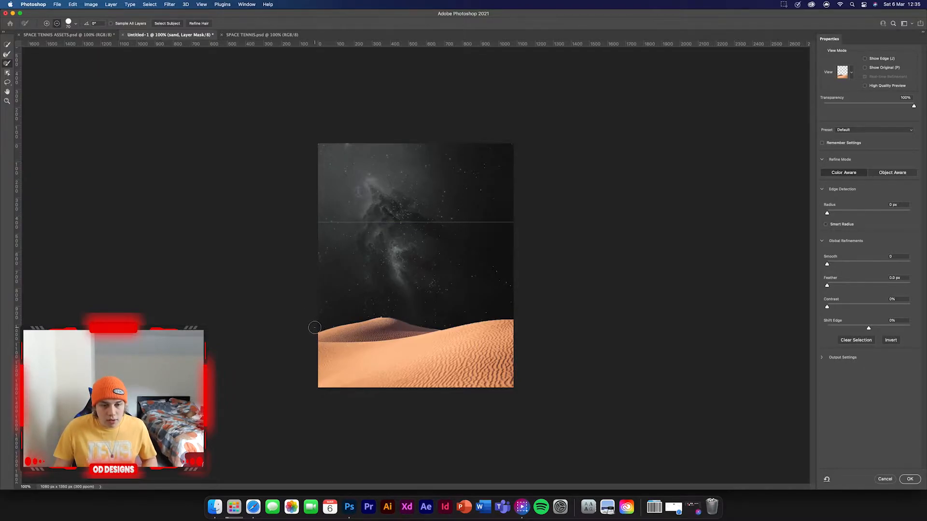
drag(313, 328, 360, 314)
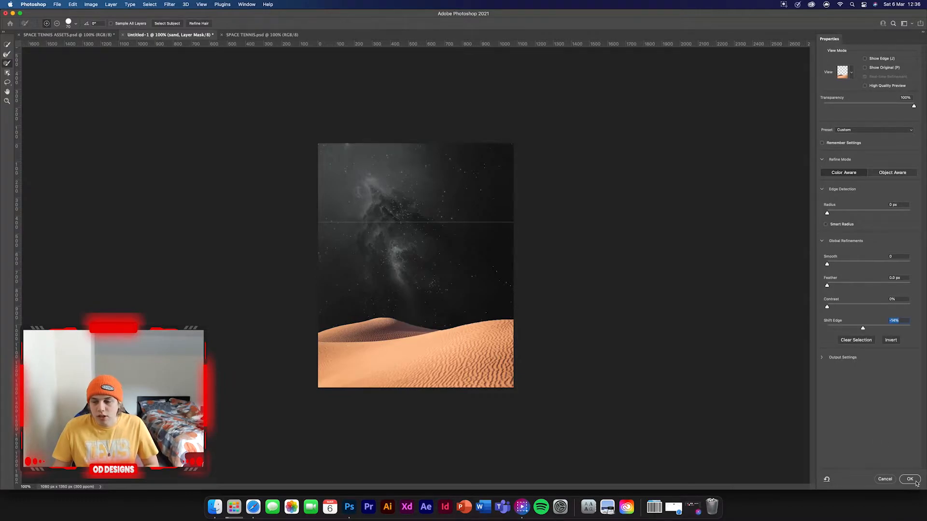
click(911, 479)
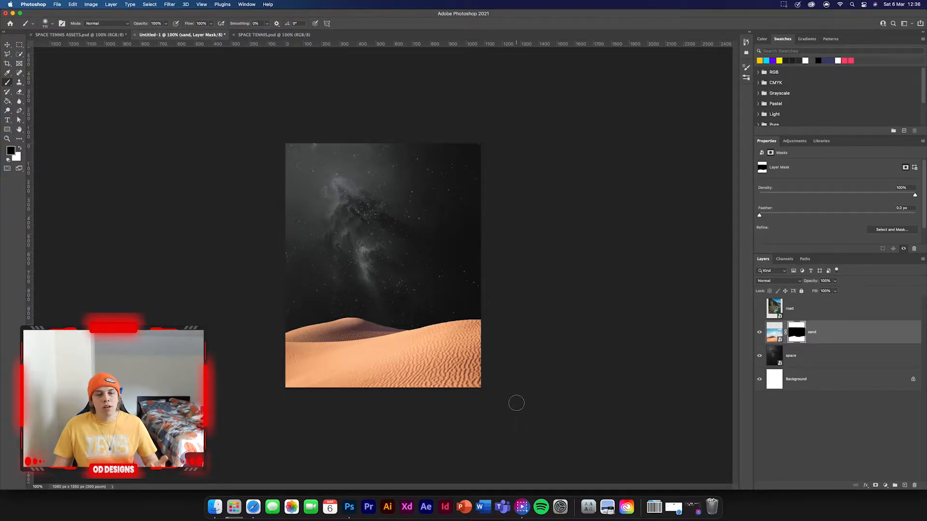
click(5, 37)
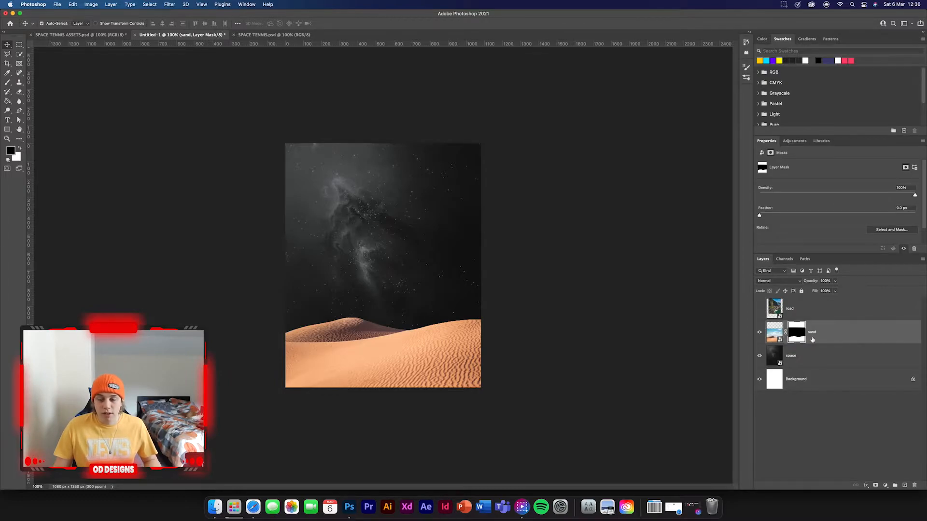
click(789, 309)
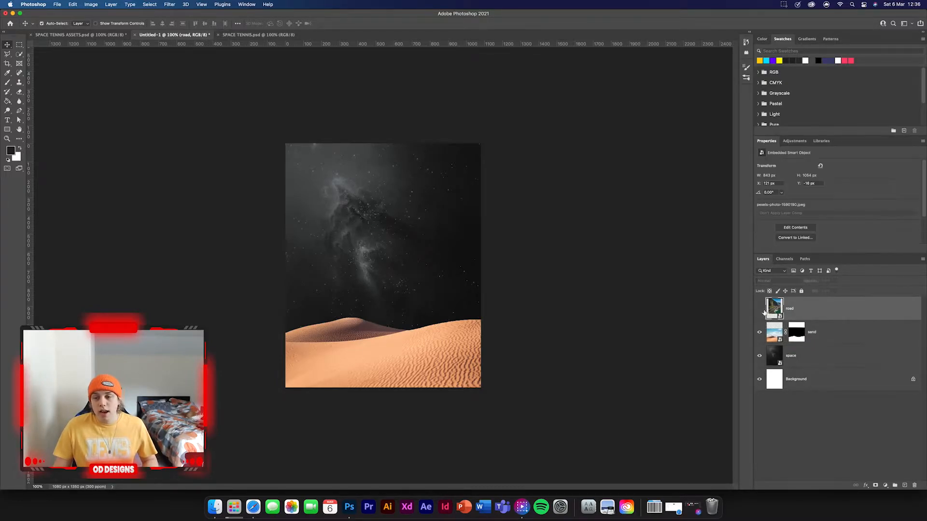
Make the road photo visible and trace the curved bridge road with the Pen tool into a layer mask
click(759, 308)
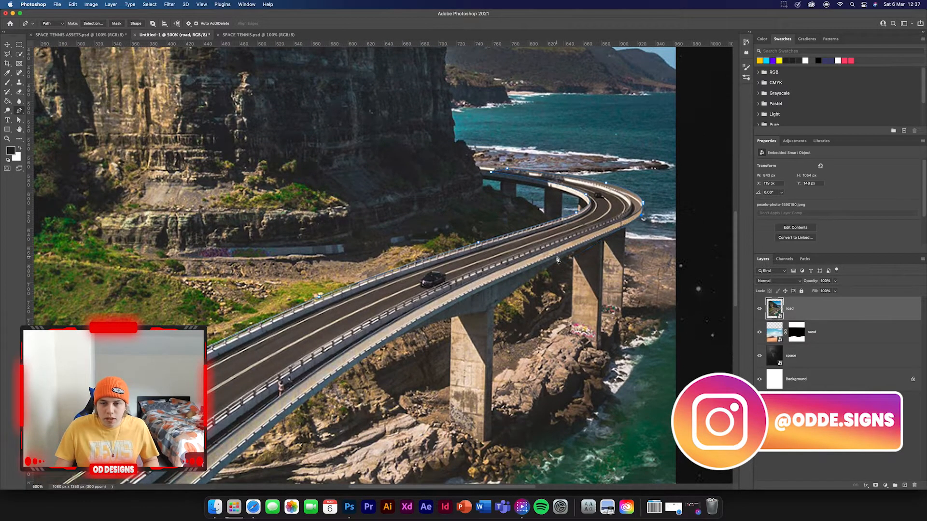
mouse_move(508, 276)
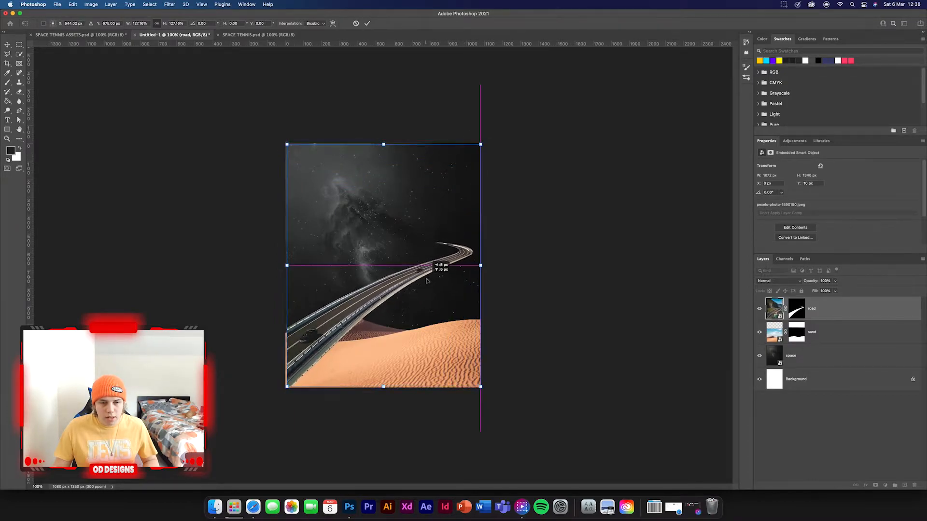
Free Transform the masked road so it curves from the lower left across the dune into space
drag(479, 267, 477, 269)
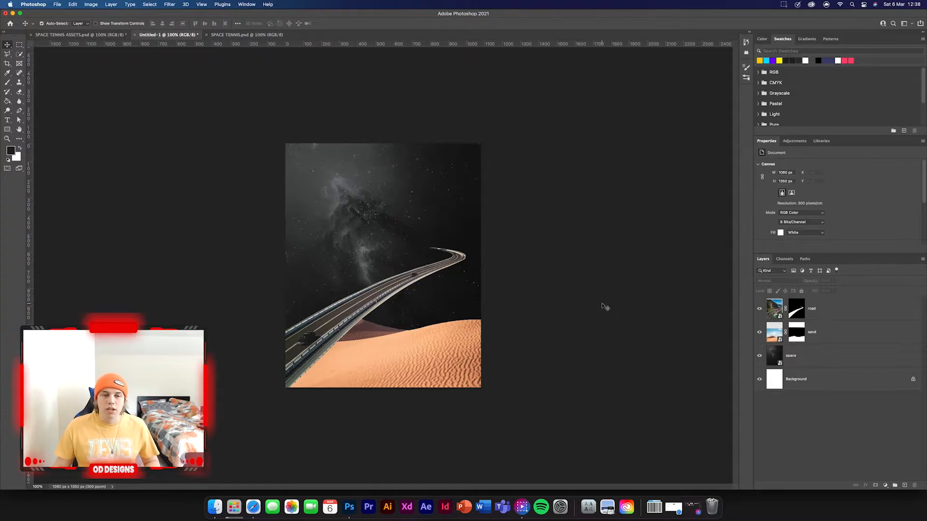
mouse_move(540, 287)
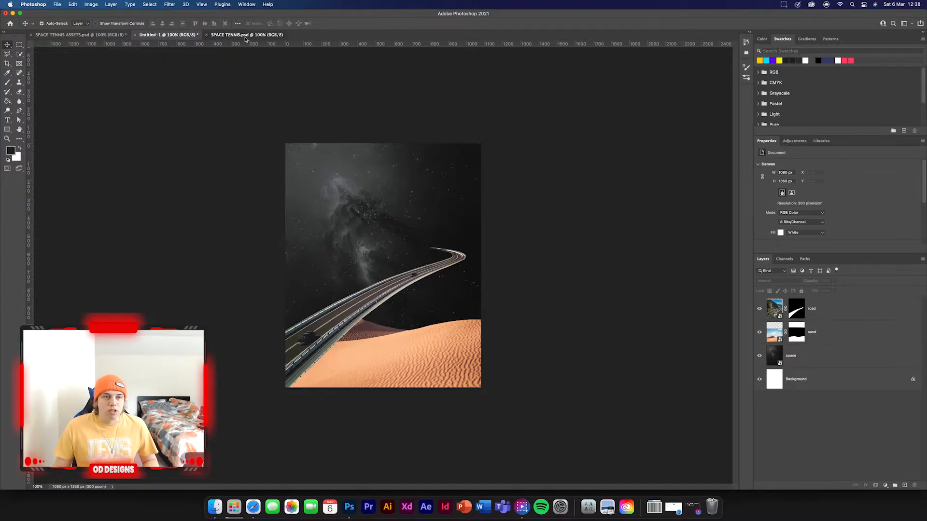
Bring the earth from the SMALL ITEMS group into the poster, placed left behind the sand and road
click(246, 35)
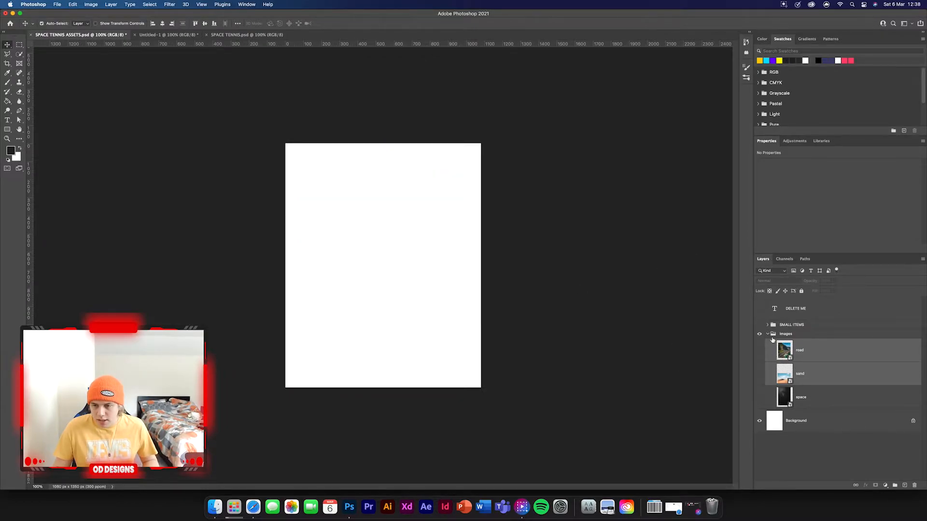
click(767, 325)
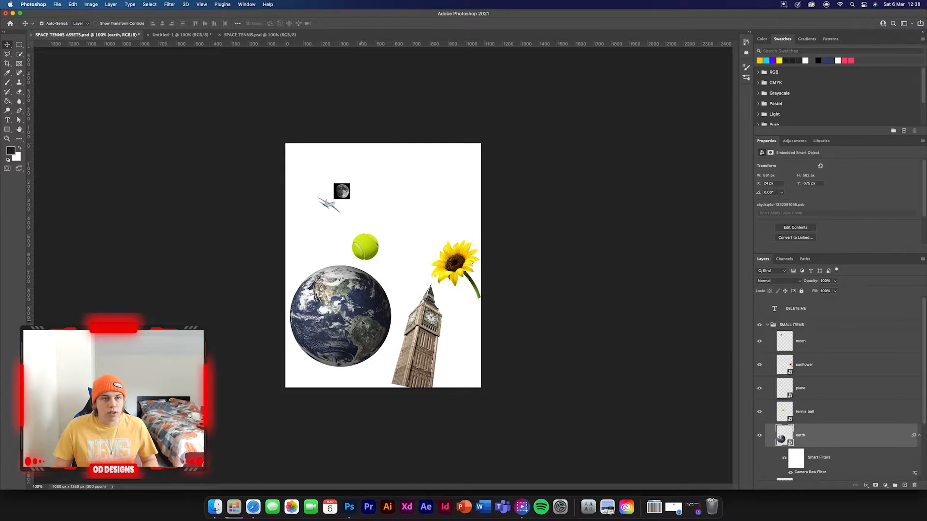
click(178, 35)
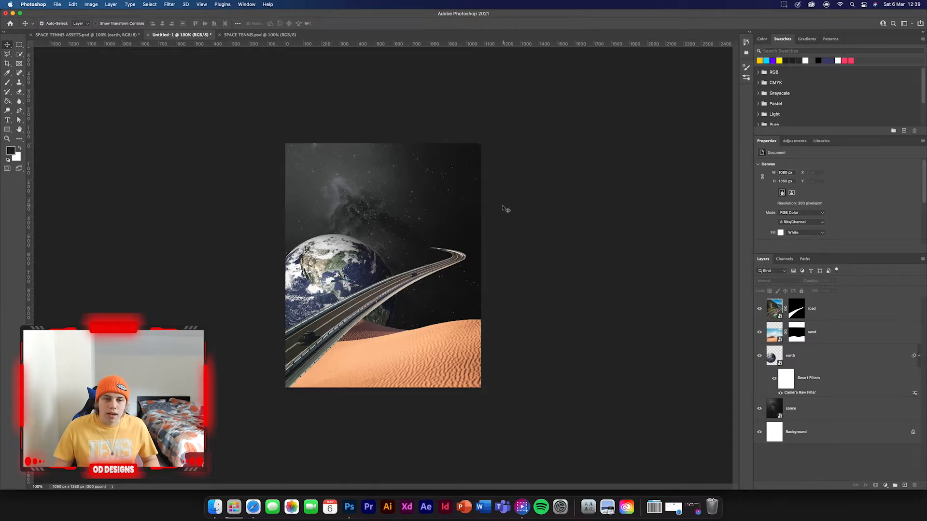
mouse_move(423, 195)
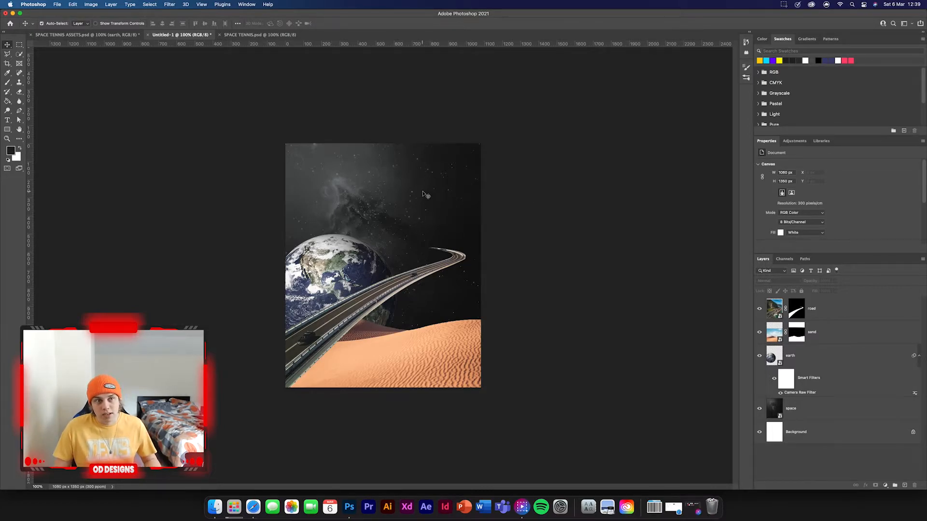
Add Big Ben behind the dune and scale two smaller tennis ball copies into the upper right
click(87, 35)
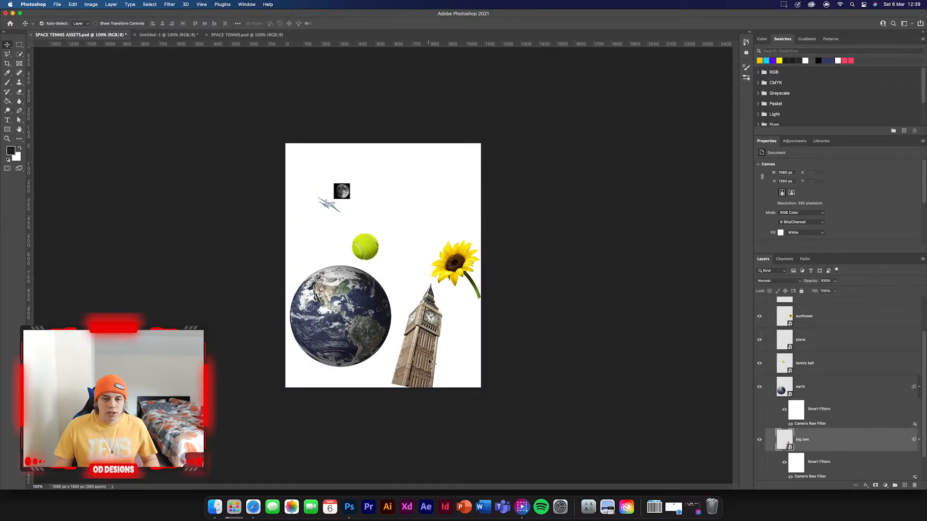
click(417, 338)
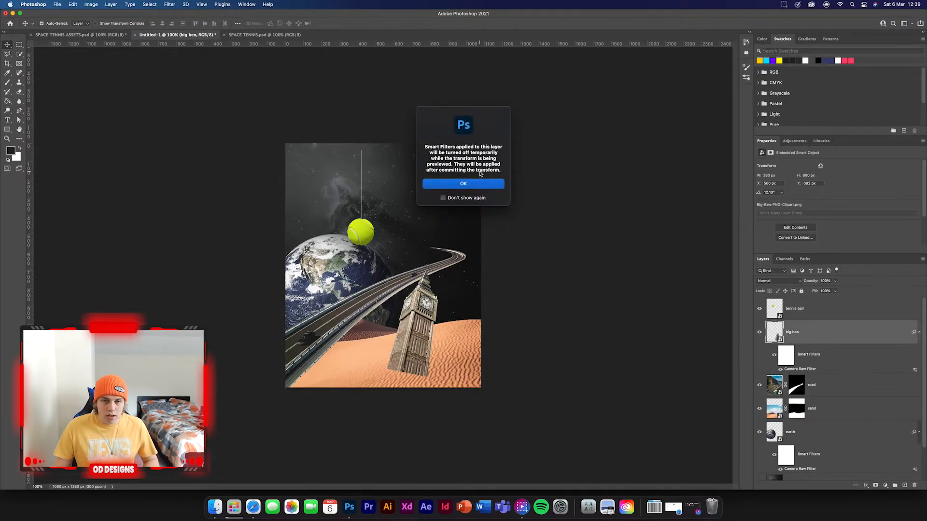
click(464, 183)
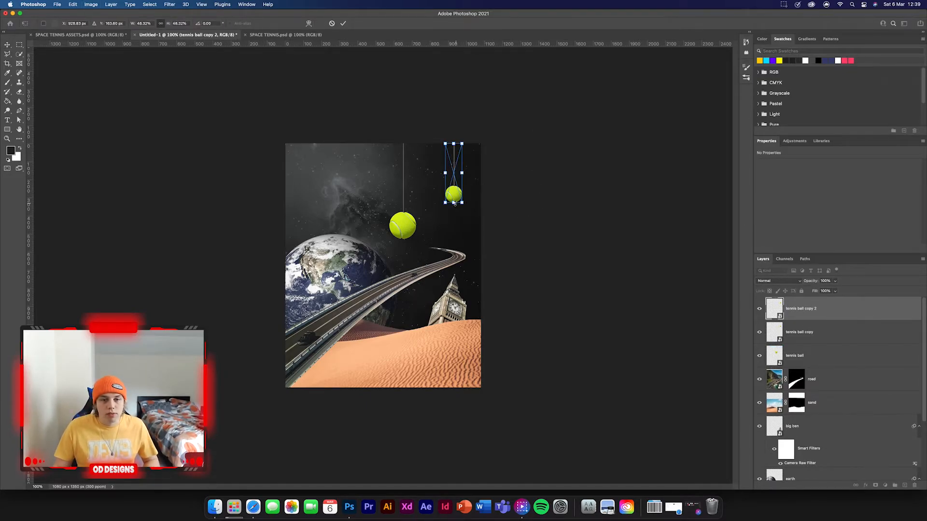
drag(454, 197, 425, 168)
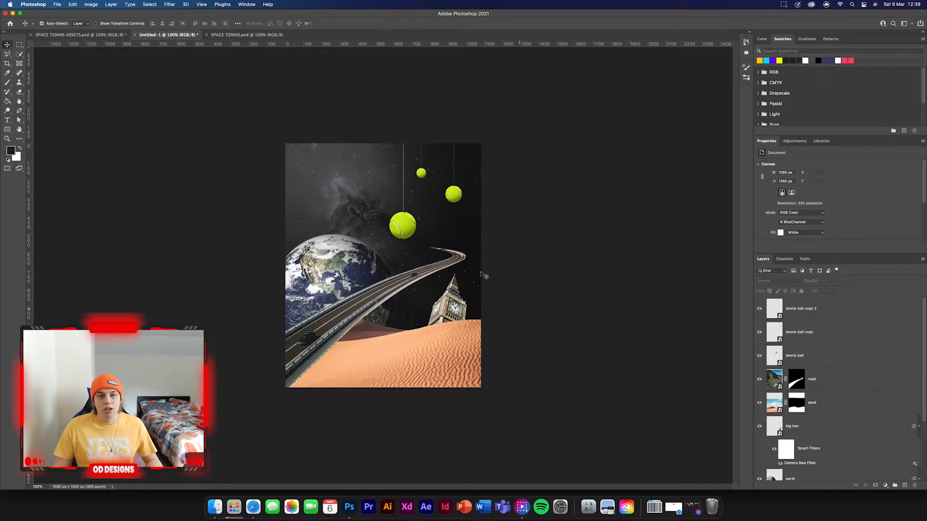
click(246, 35)
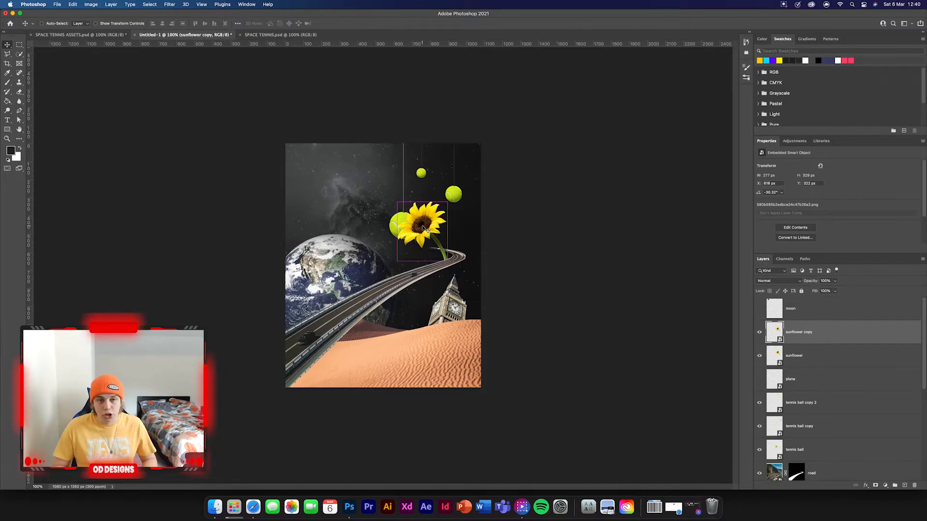
Move the sunflower copy to the right edge and tilt the original sunflower down over the earth
key(Cmd+T)
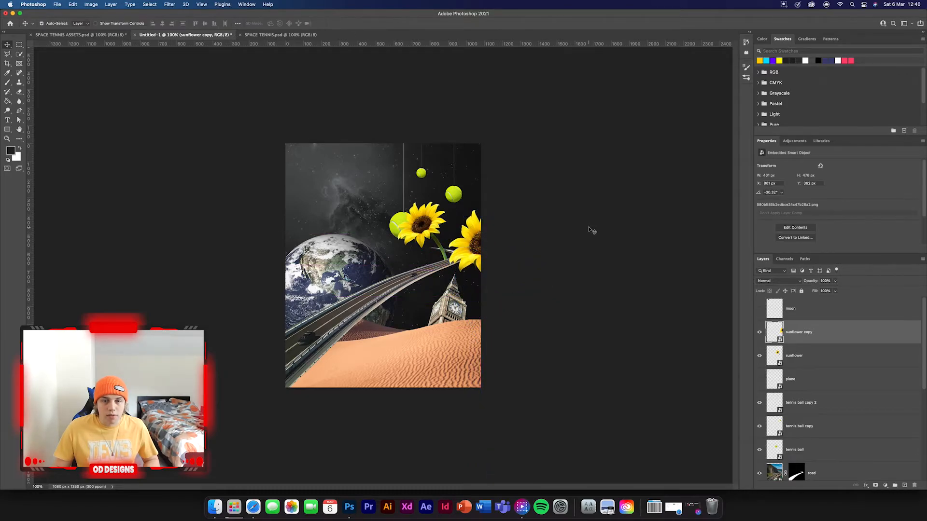
click(794, 355)
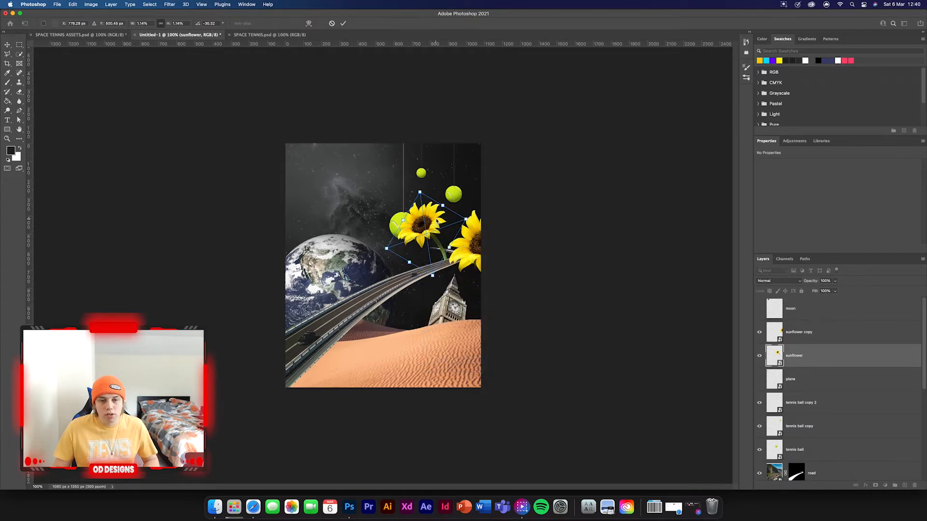
drag(425, 225, 289, 320)
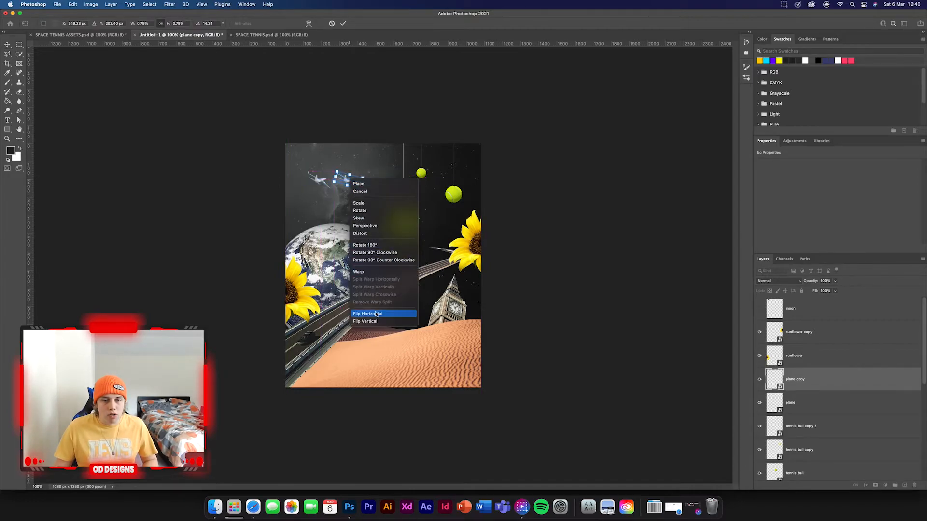
Flip the duplicated plane horizontally so it faces the first plane in the upper left sky
click(369, 313)
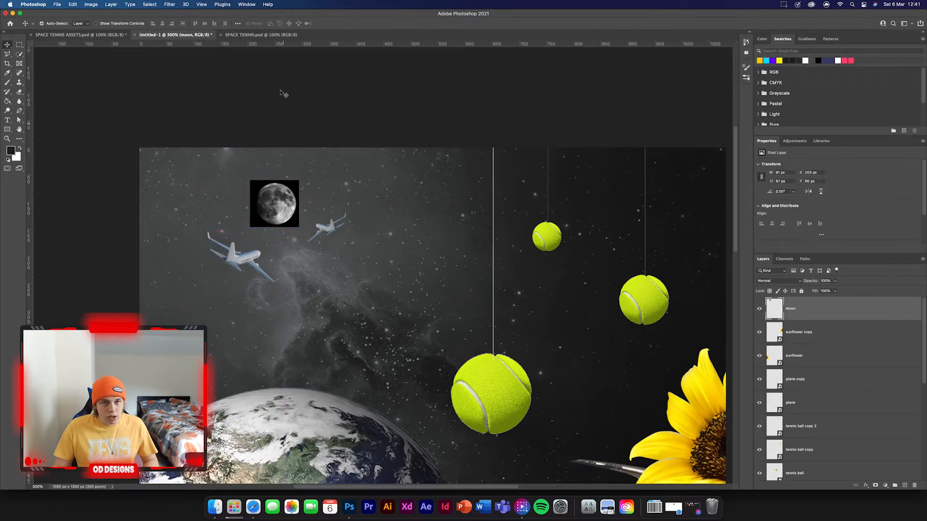
Set the moon layer's blend mode to Screen, then view the finished SPACE TENNIS.psd reference
click(778, 281)
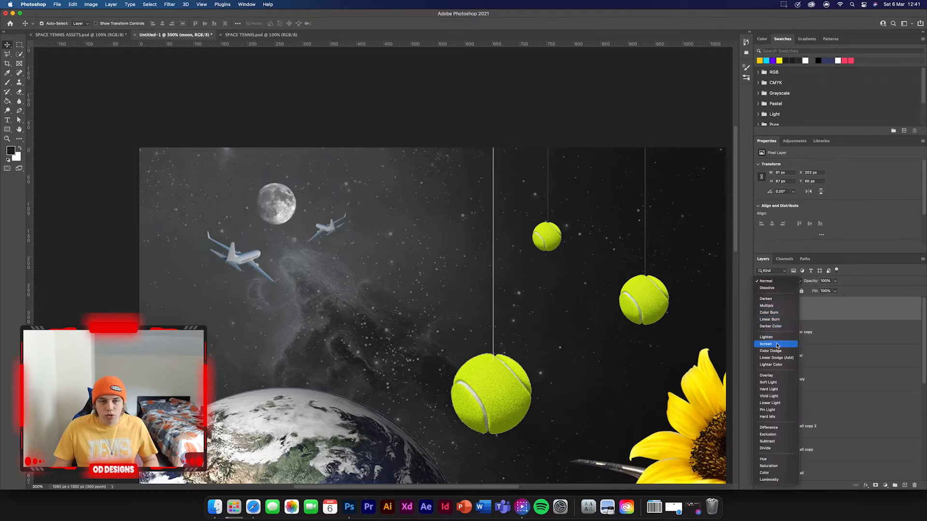
click(765, 343)
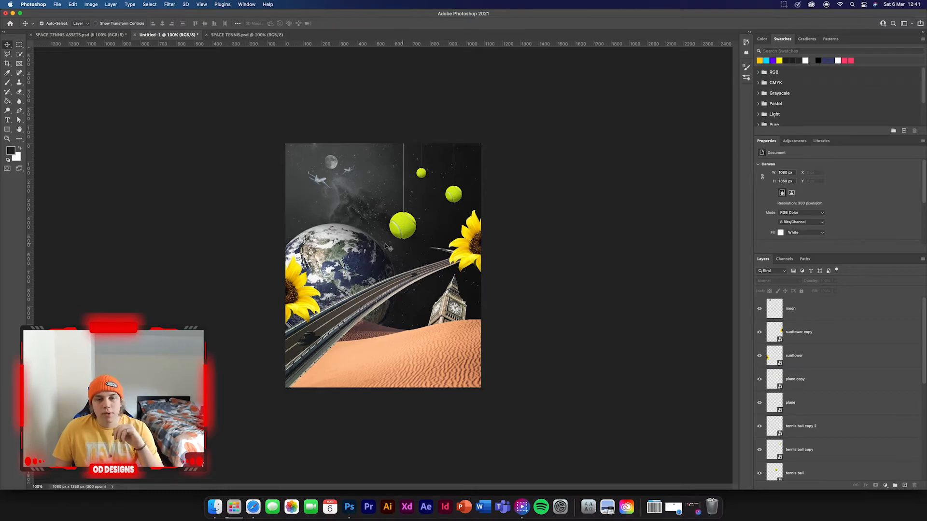
click(241, 35)
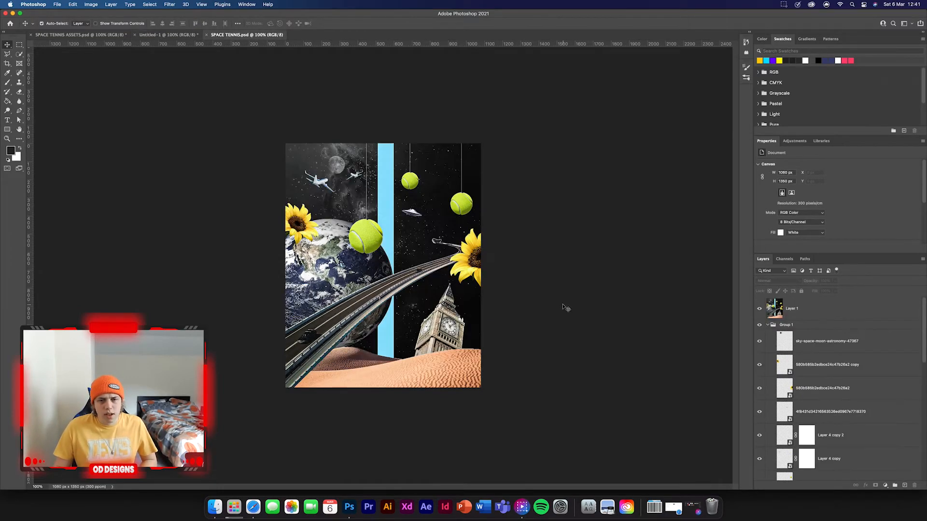
Rename the copied UFO layer to 'ufo' and move it into the dark sky right of centre
scroll(down, 3)
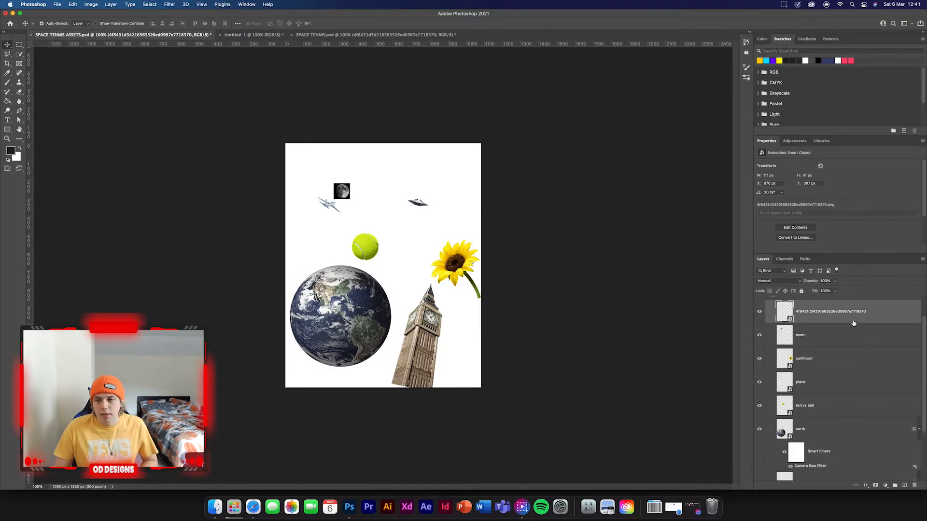
double_click(830, 311)
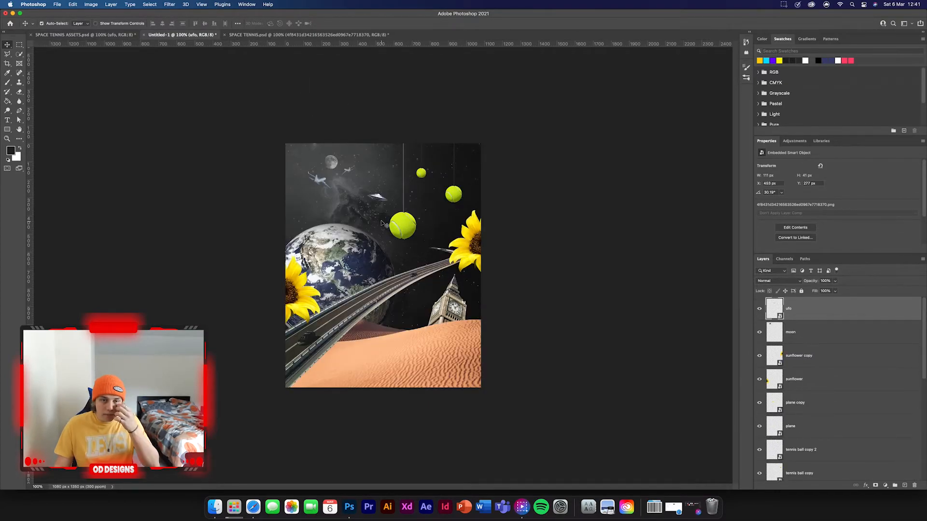
drag(401, 228, 441, 206)
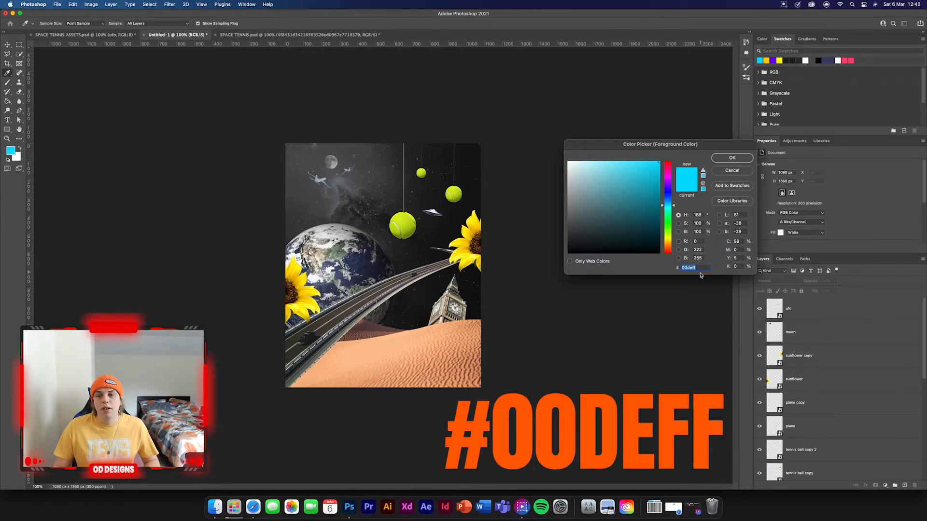
Draw a tall narrow rectangle down the poster filled with cyan #00DEFF
click(732, 158)
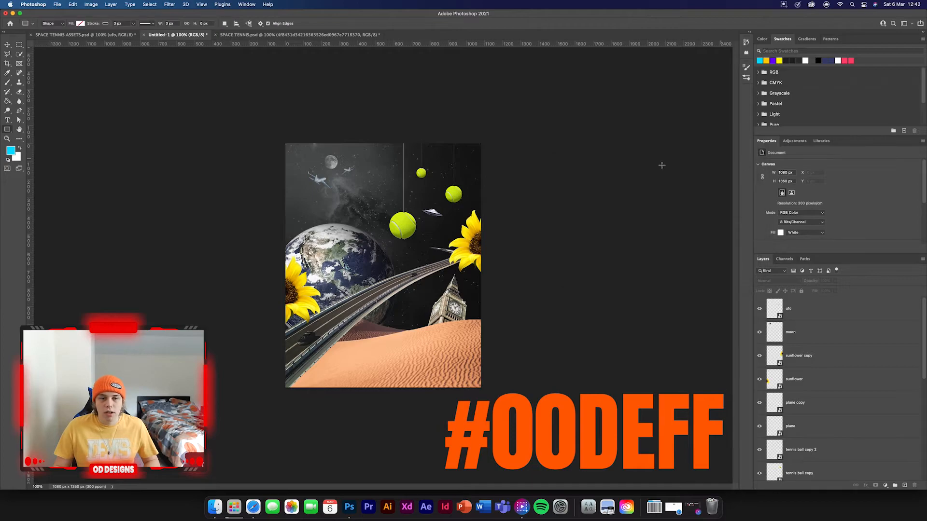
drag(397, 139, 397, 404)
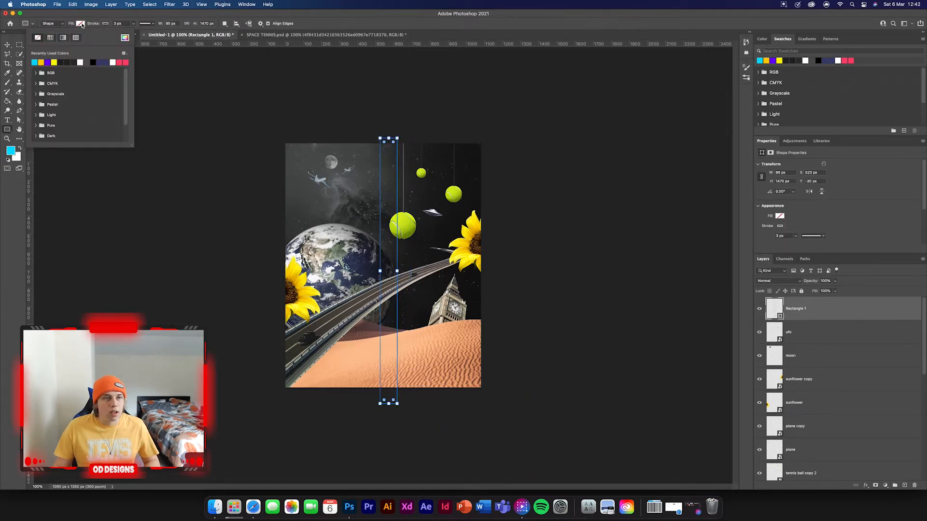
click(37, 61)
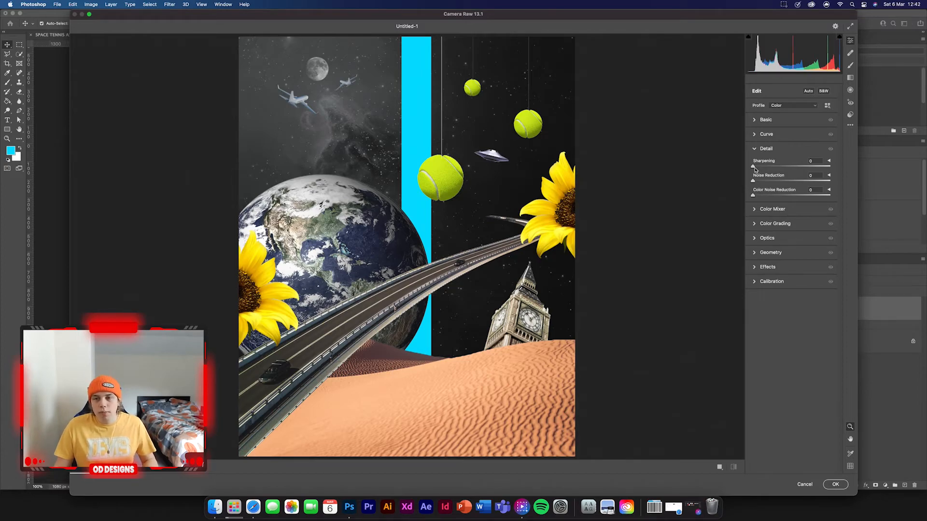
Raise Sharpening in Detail, then increase Clarity and Exposure in Camera Raw's Basic panel
drag(754, 167, 795, 167)
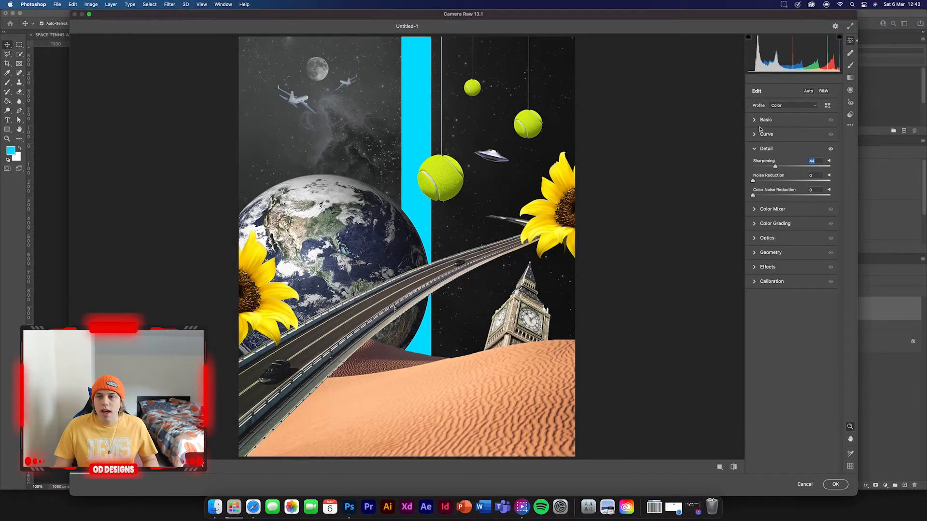
click(766, 120)
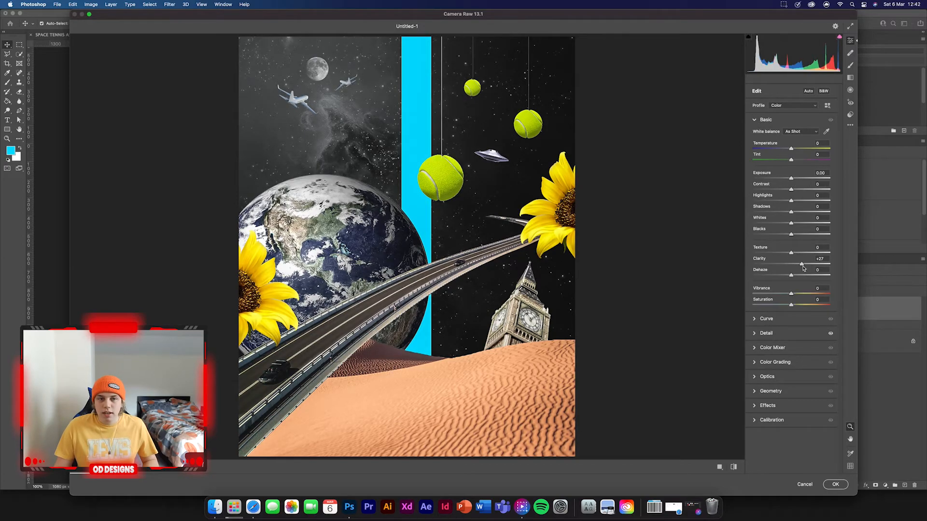
drag(802, 265, 810, 265)
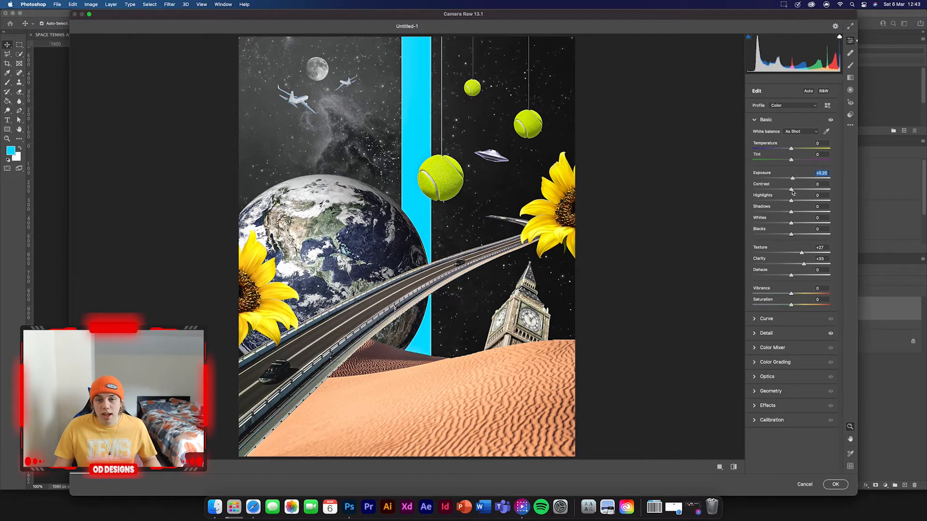
drag(792, 188, 805, 188)
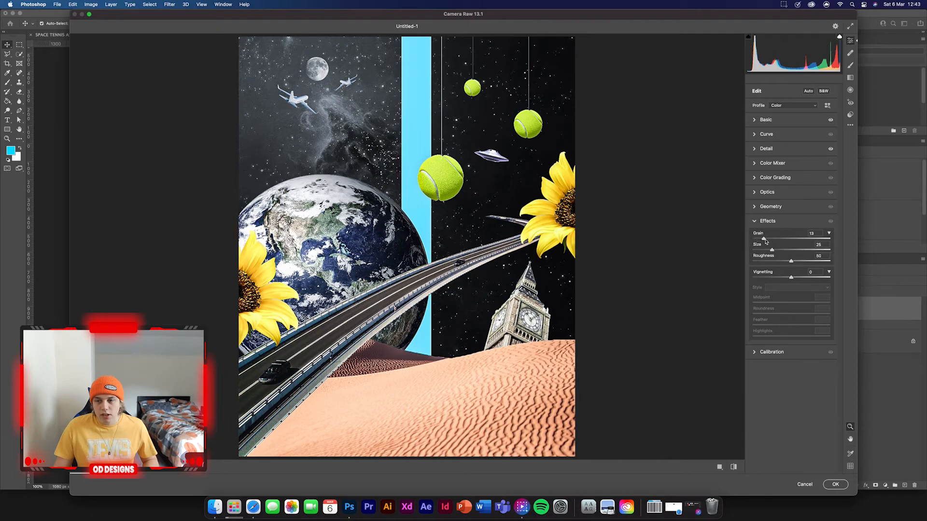
Set Grain to 30 with a slight vignette in Effects, compare Before/After, and apply Camera Raw
drag(765, 239, 774, 238)
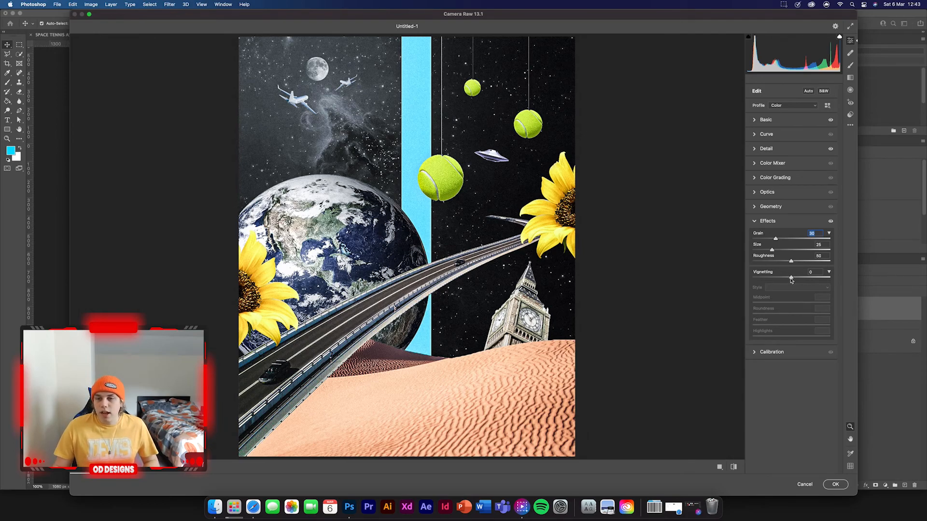
drag(809, 277, 788, 277)
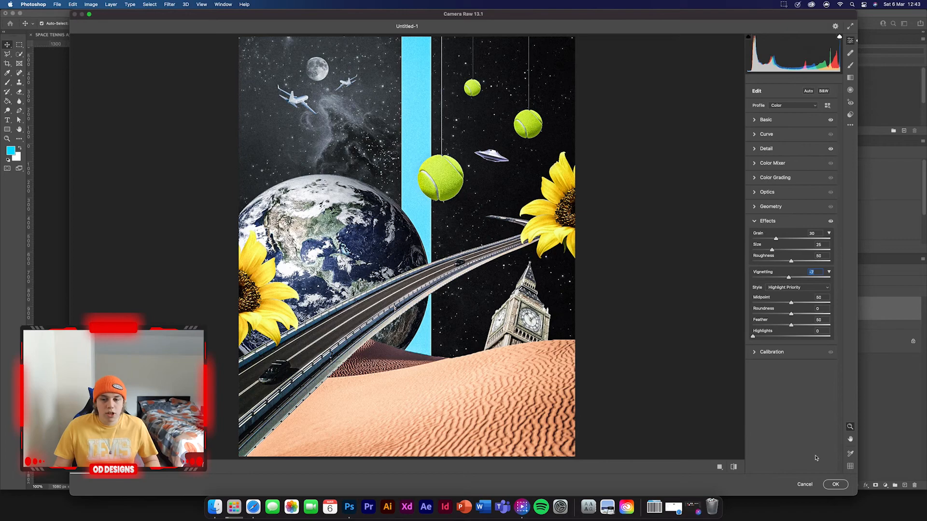
click(734, 467)
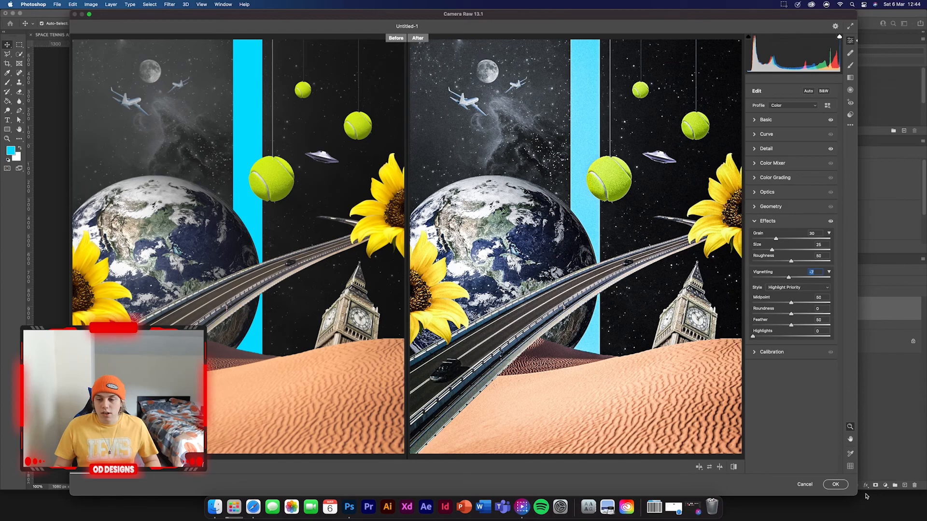
click(835, 485)
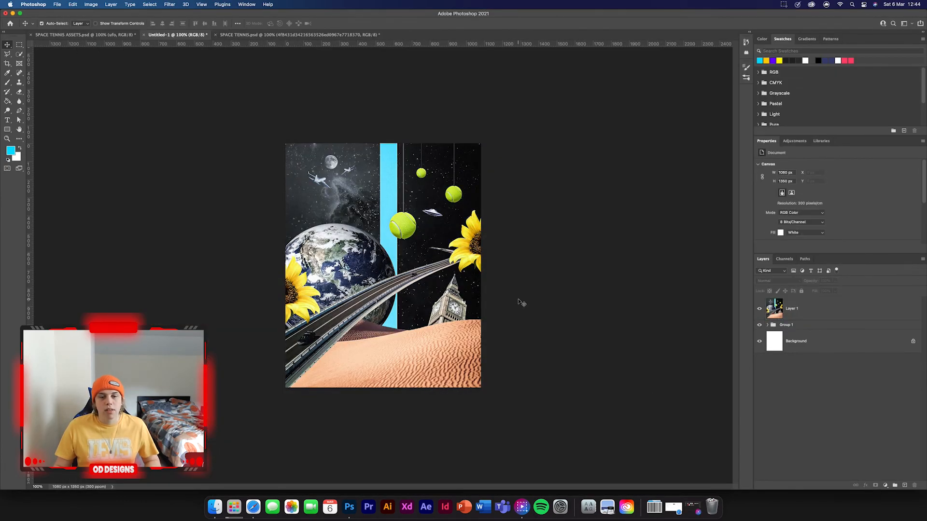
mouse_move(595, 203)
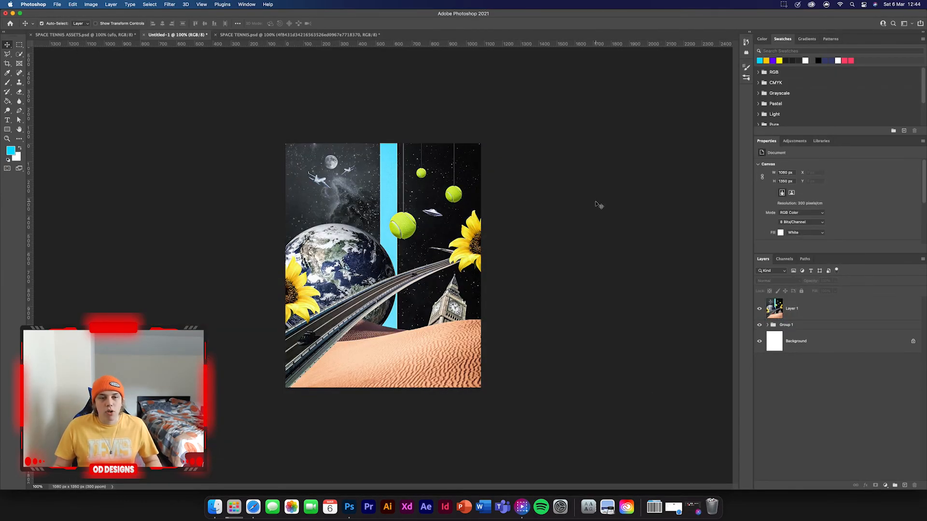